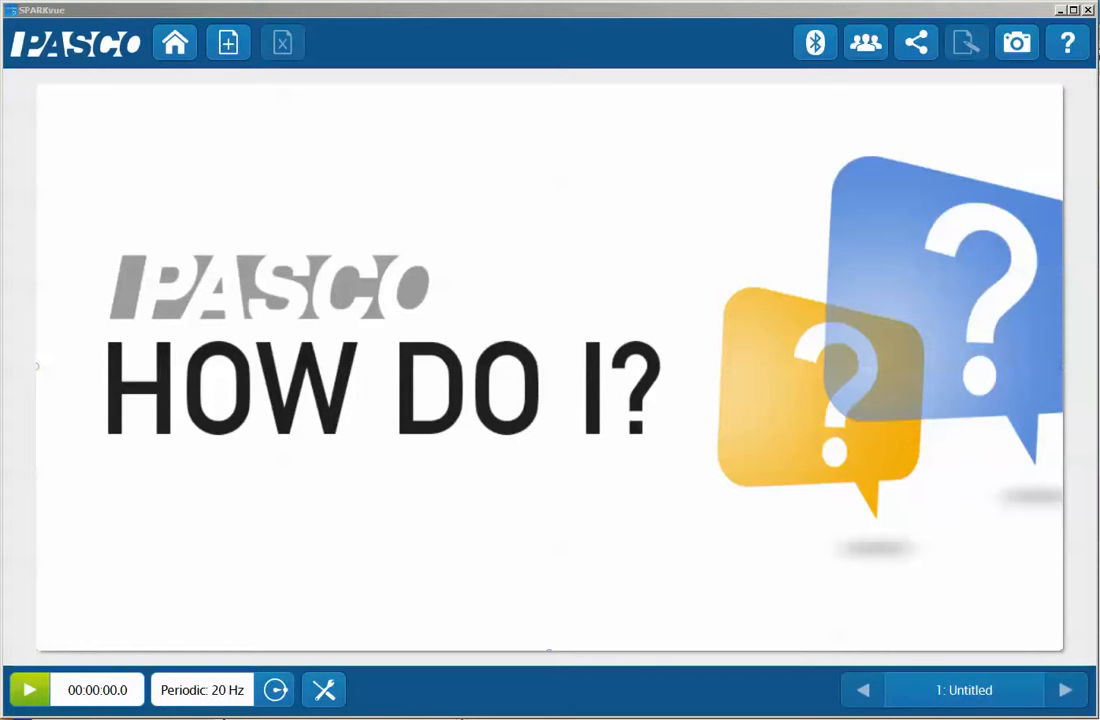
mouse_move(324, 689)
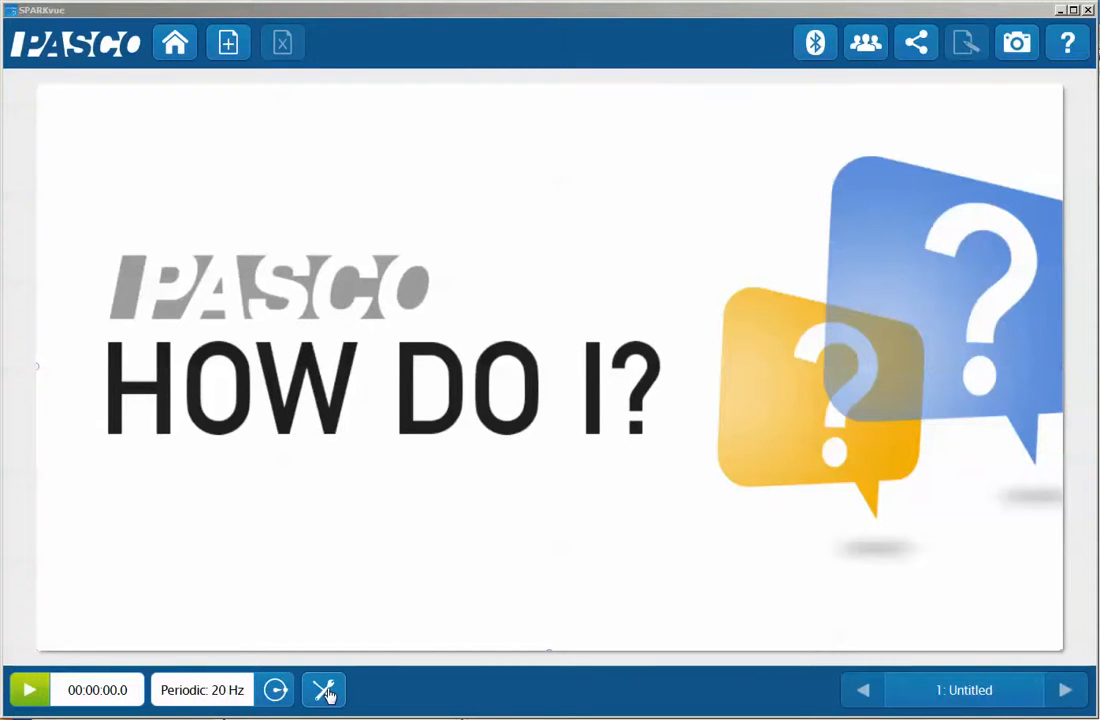
Step: Bring up the Experiment Tools menu from the bottom toolbar
click(323, 690)
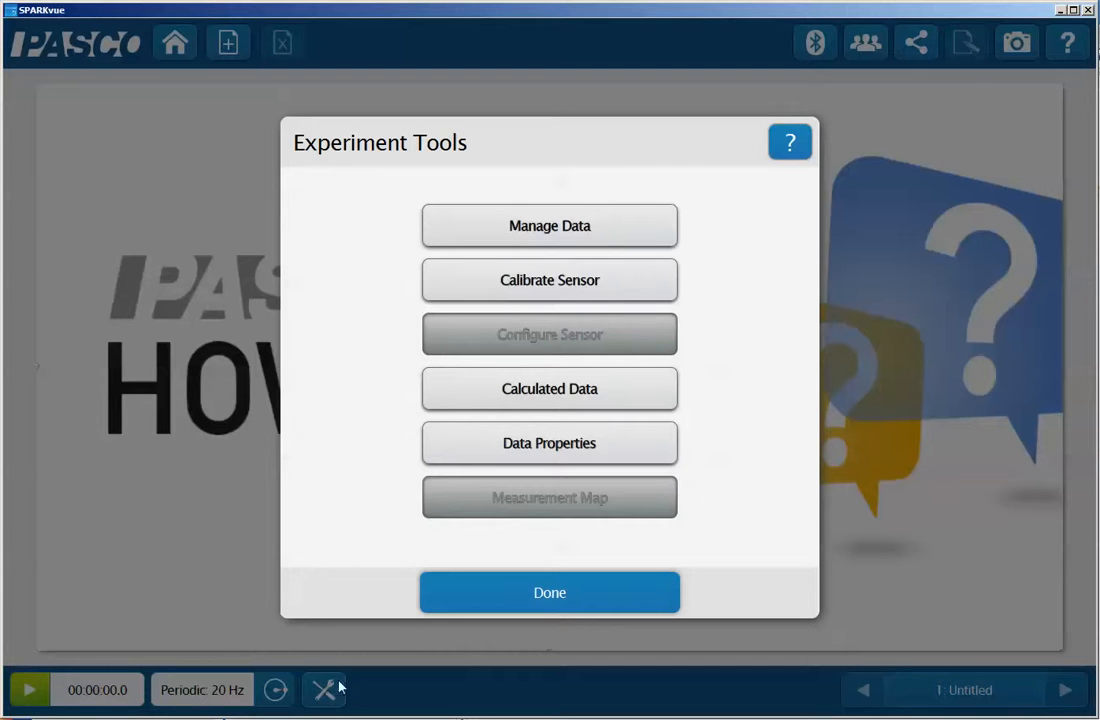
mouse_move(605, 285)
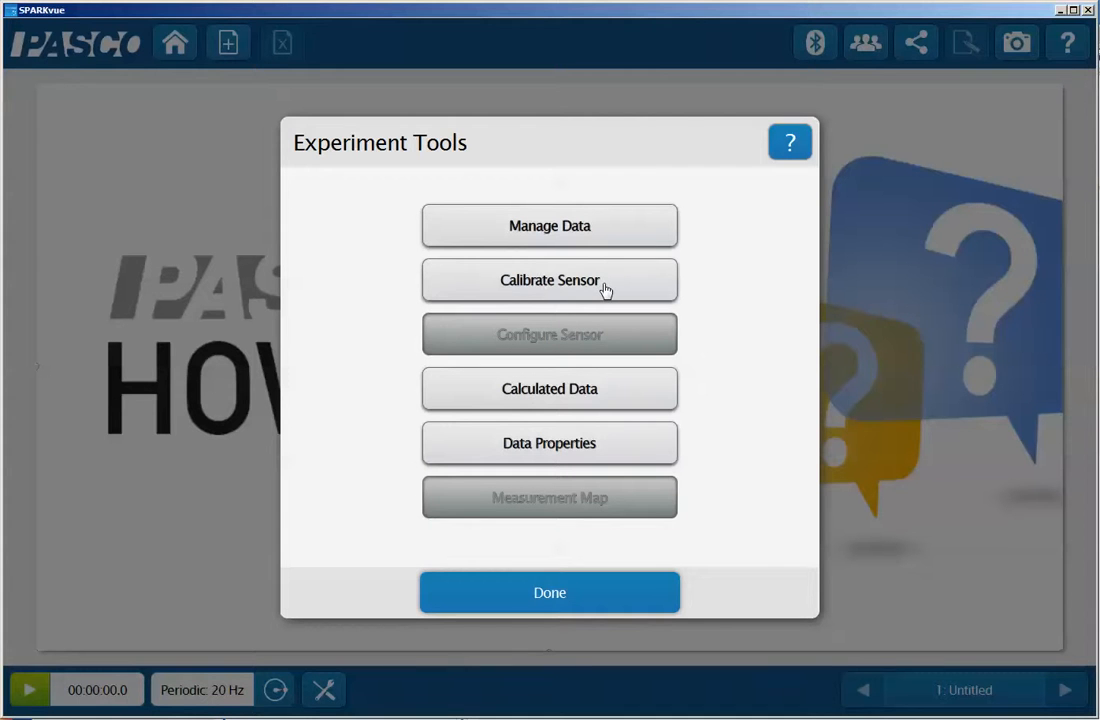
mouse_move(603, 289)
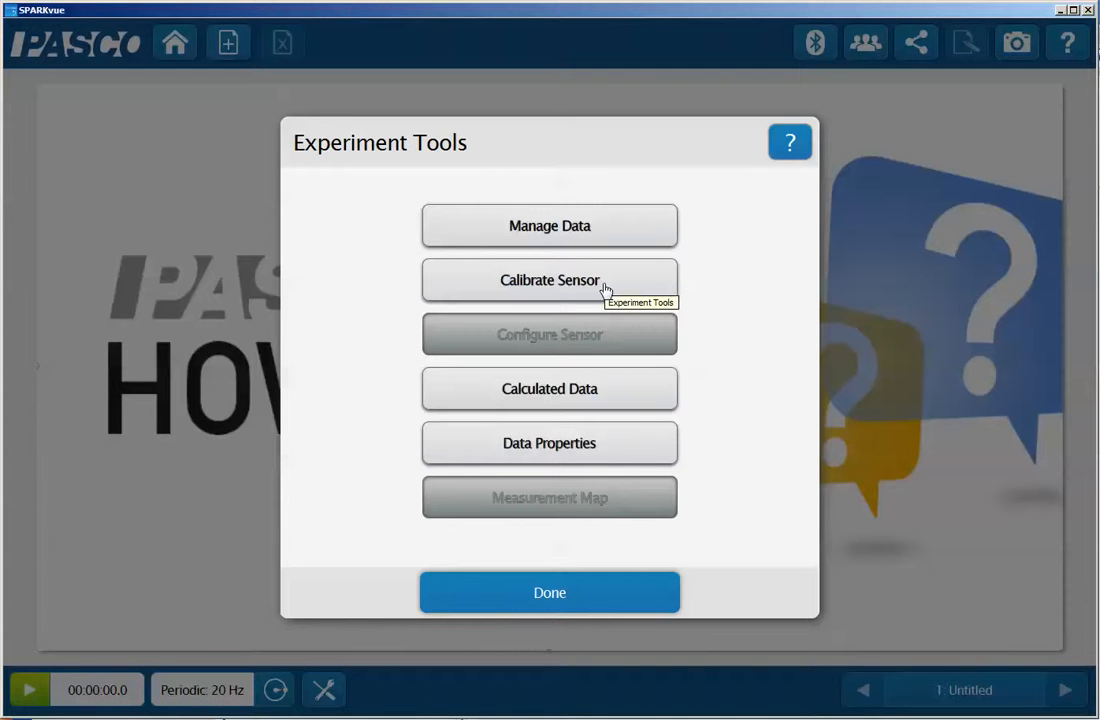
mouse_move(551, 290)
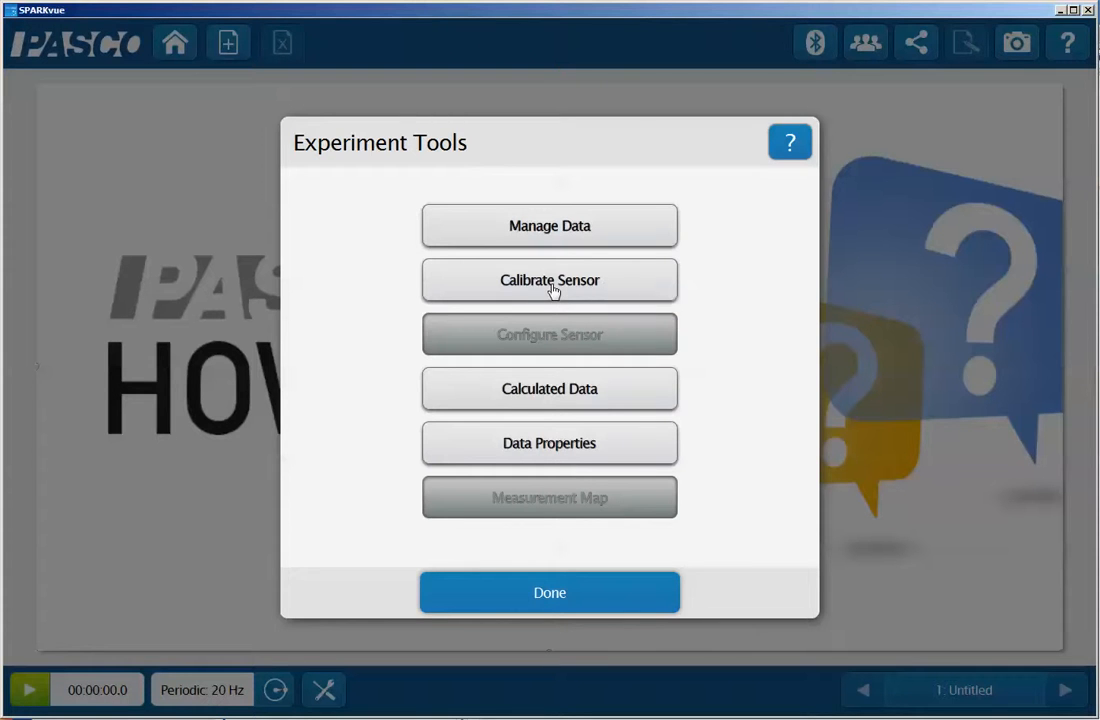
Step: Start Calibrate Sensor for the High Resolution Force Sensor, Force (N), 2-point type
click(549, 280)
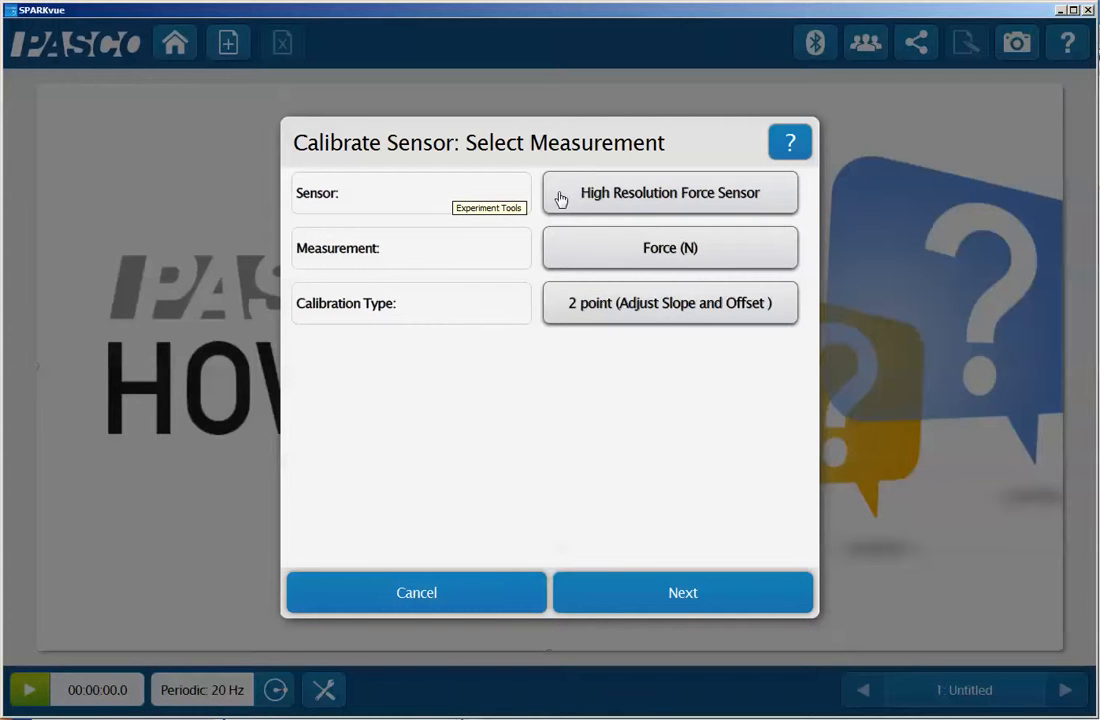
mouse_move(618, 193)
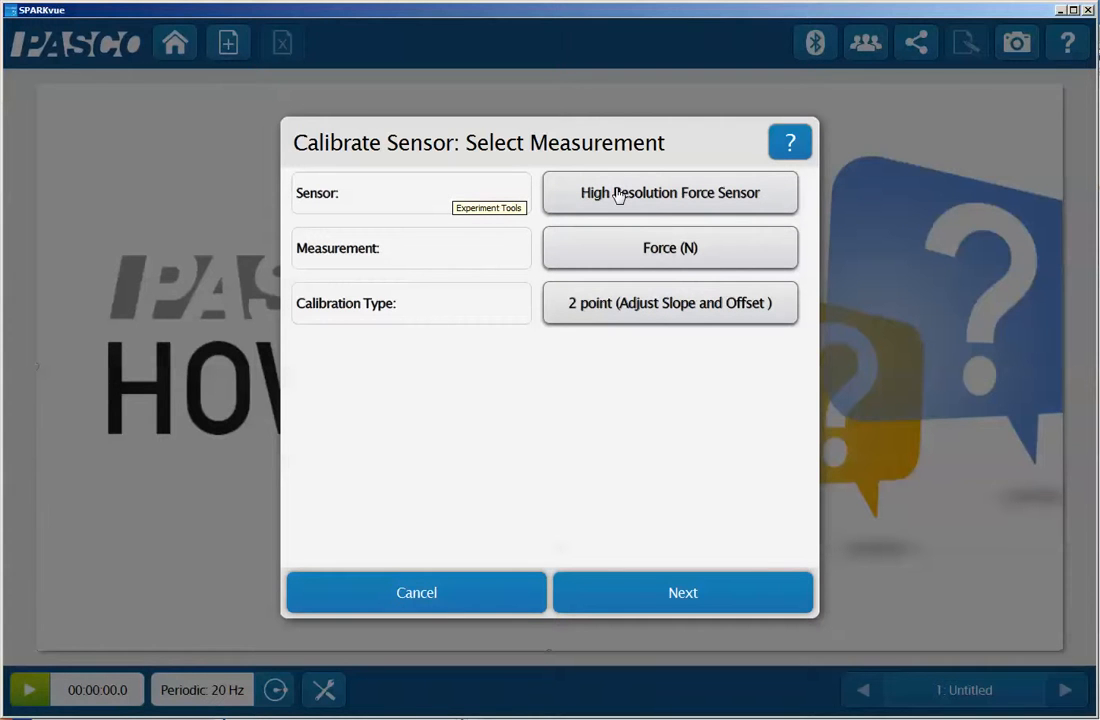
mouse_move(670, 260)
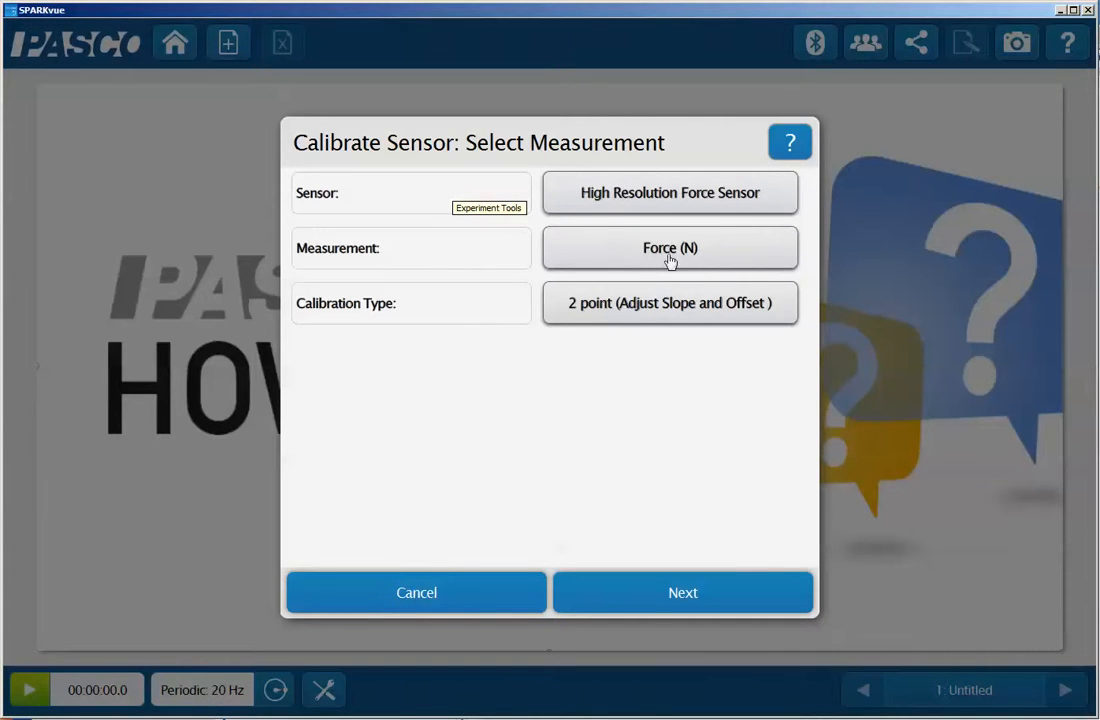
mouse_move(615, 275)
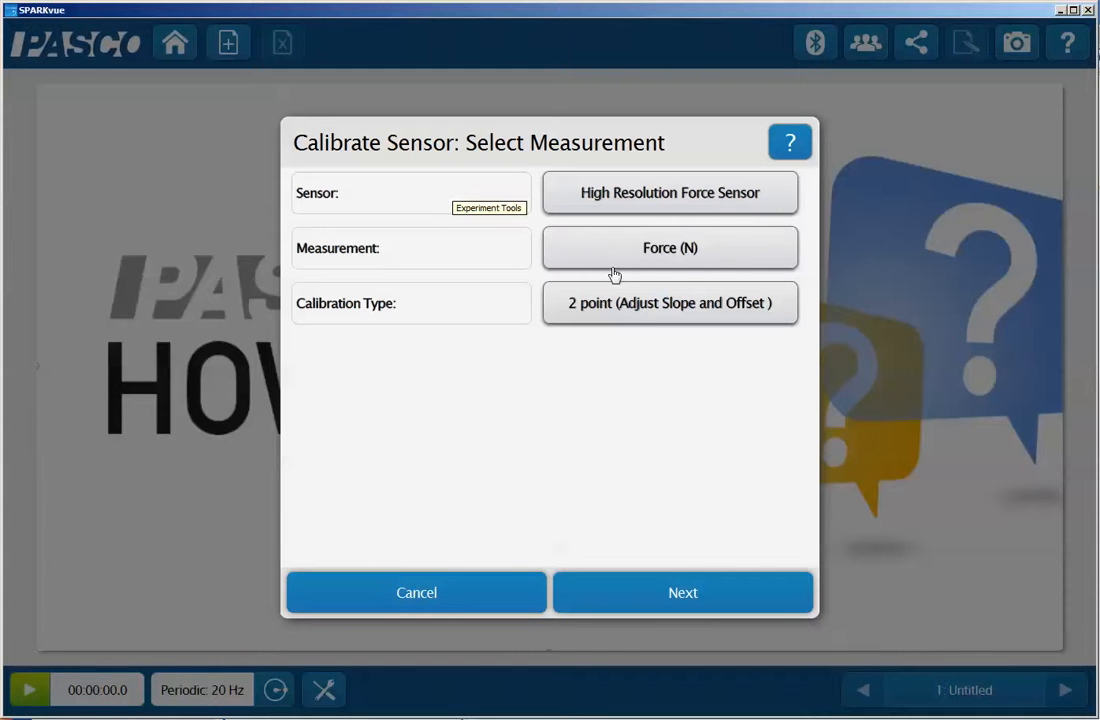
mouse_move(543, 345)
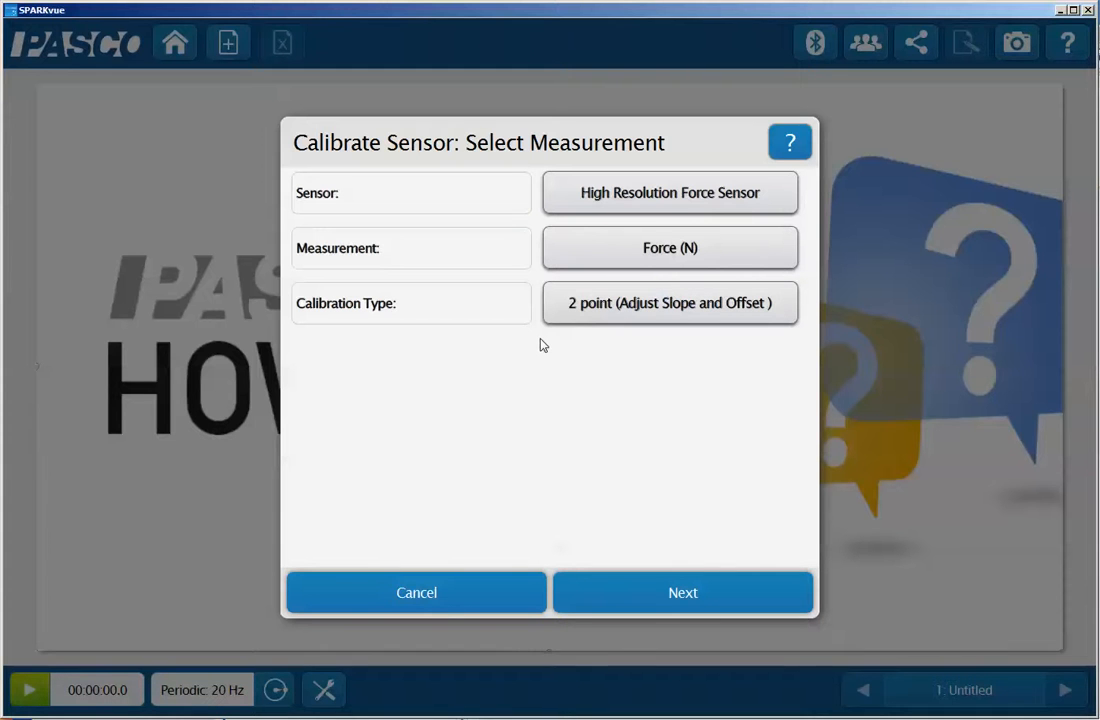
mouse_move(607, 383)
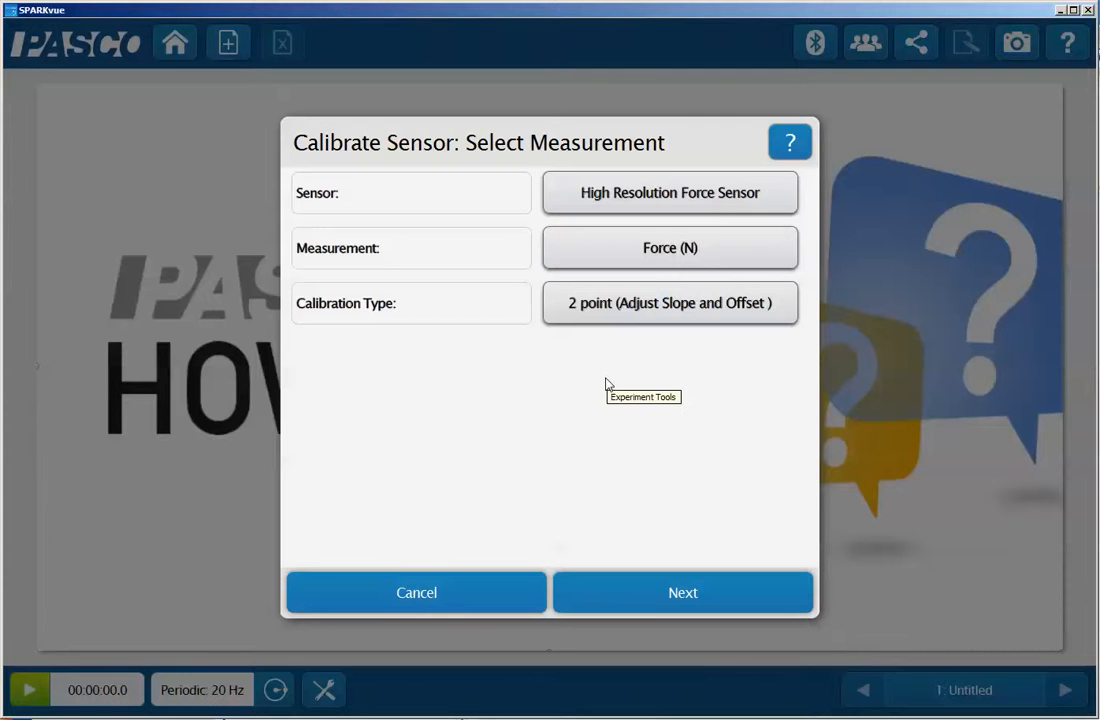
Step: Advance to the Enter Values screen for the two calibration points
click(683, 592)
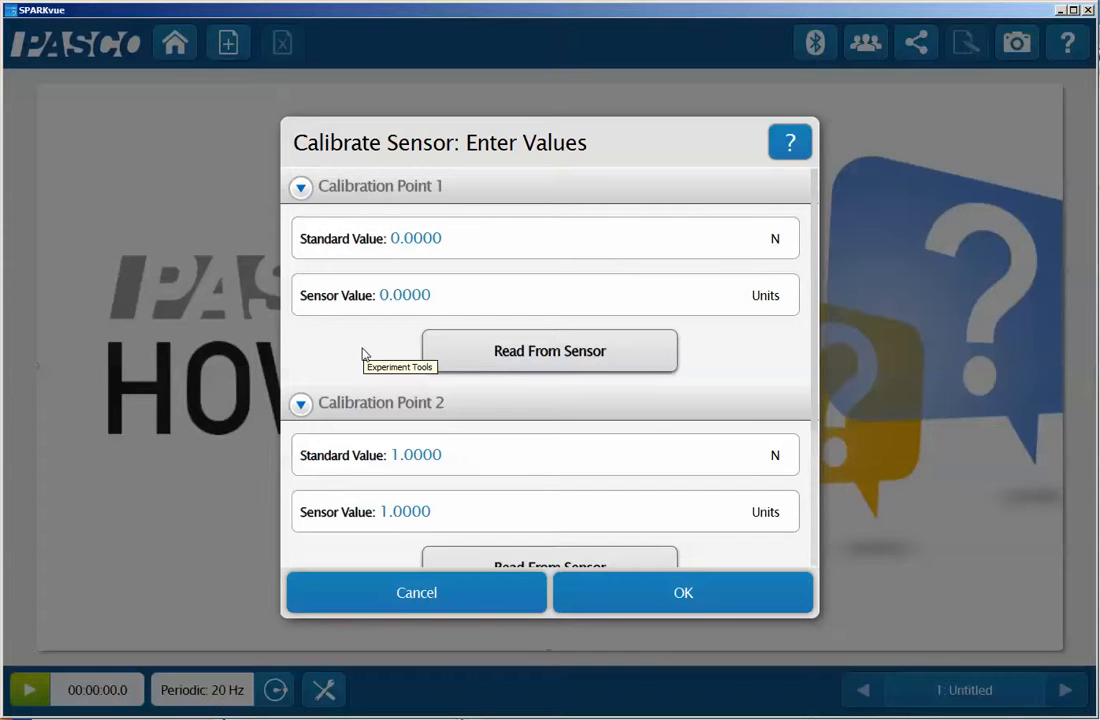
mouse_move(365, 354)
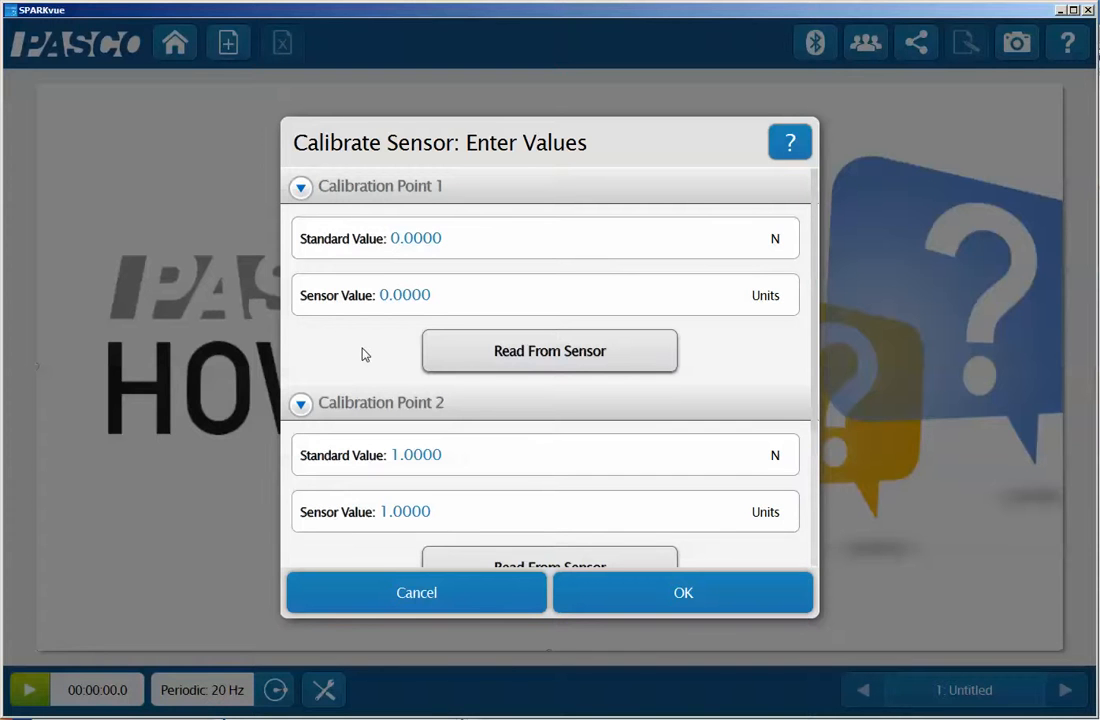
mouse_move(405, 280)
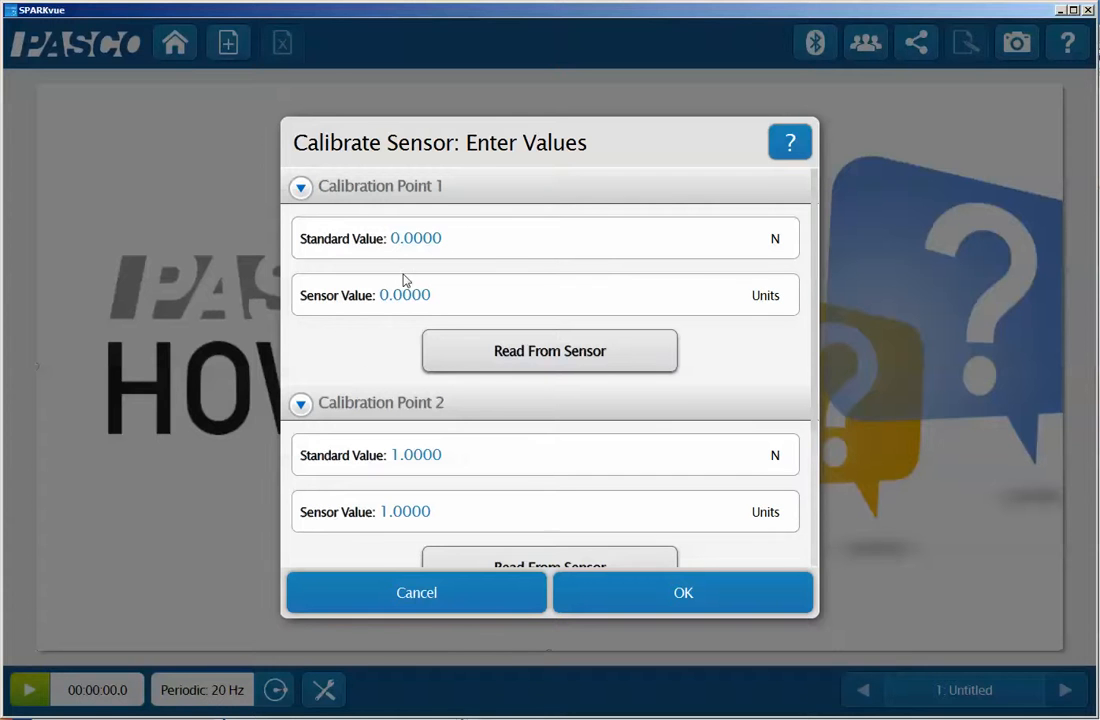
mouse_move(393, 258)
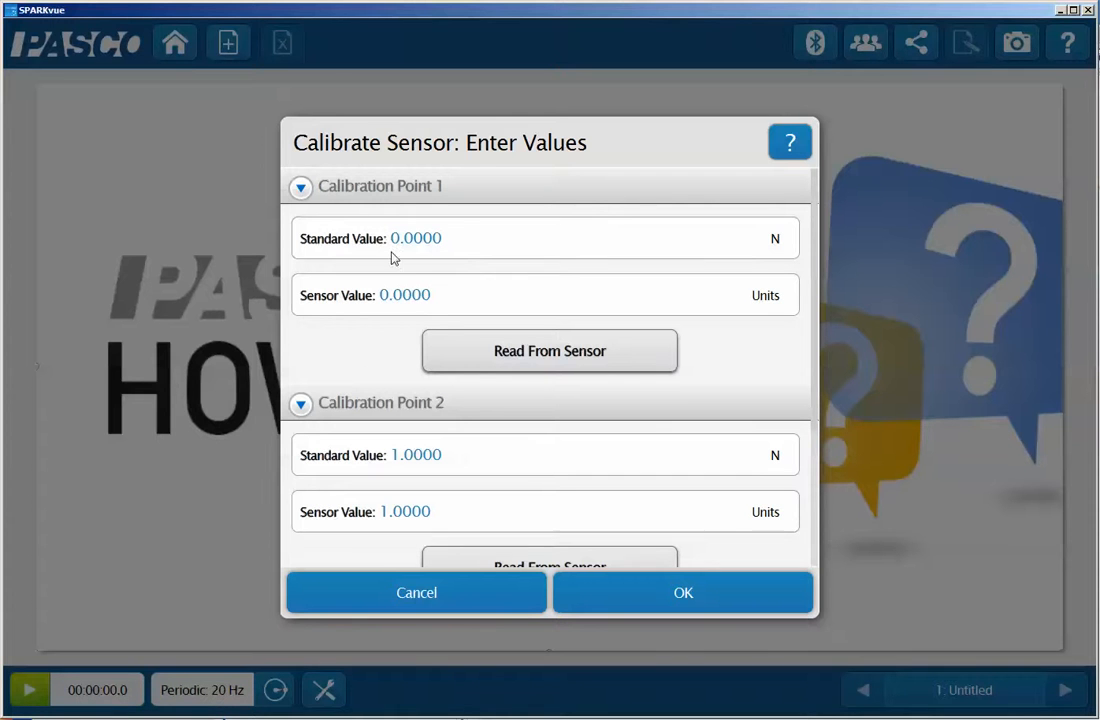
mouse_move(549, 371)
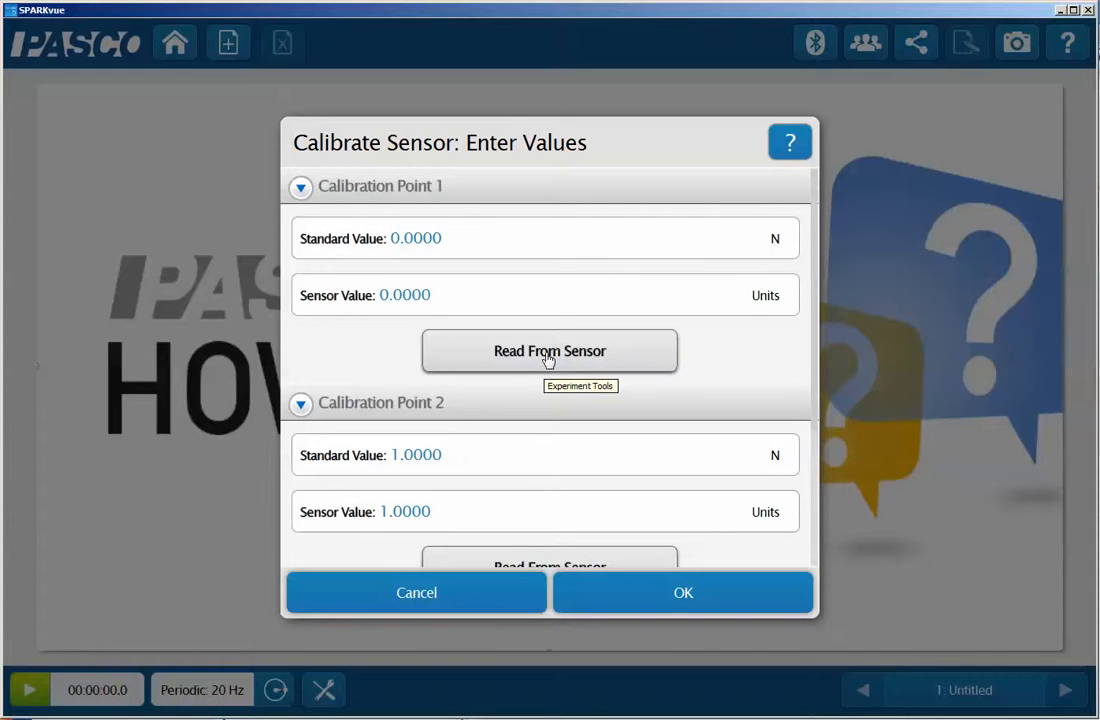
Step: Read the zero-force sensor value (about 0.0025) into calibration point 1
click(549, 351)
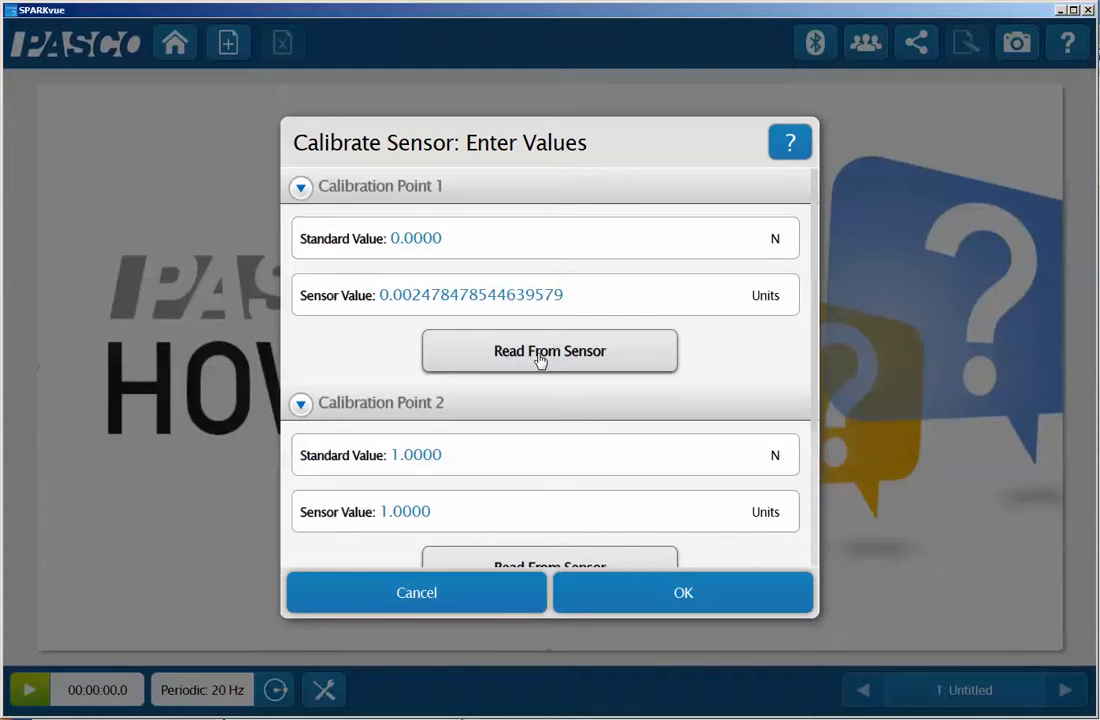
mouse_move(610, 490)
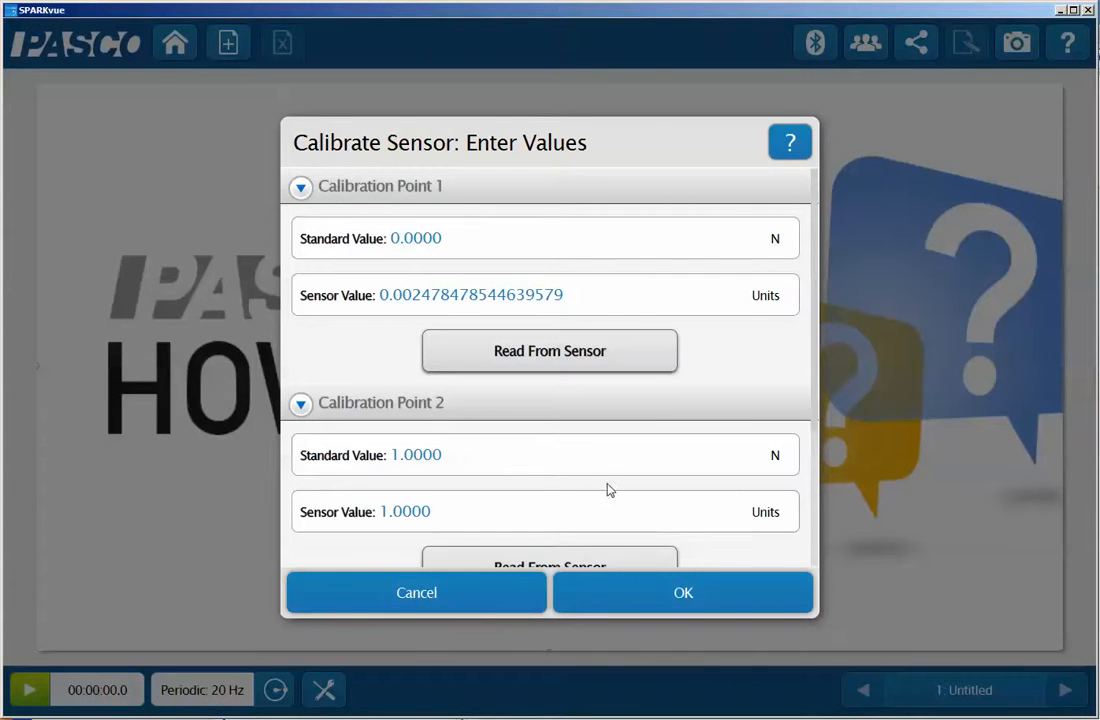
Step: Read the loaded sensor value (about -2.47) into calibration point 2
scroll(down, 3)
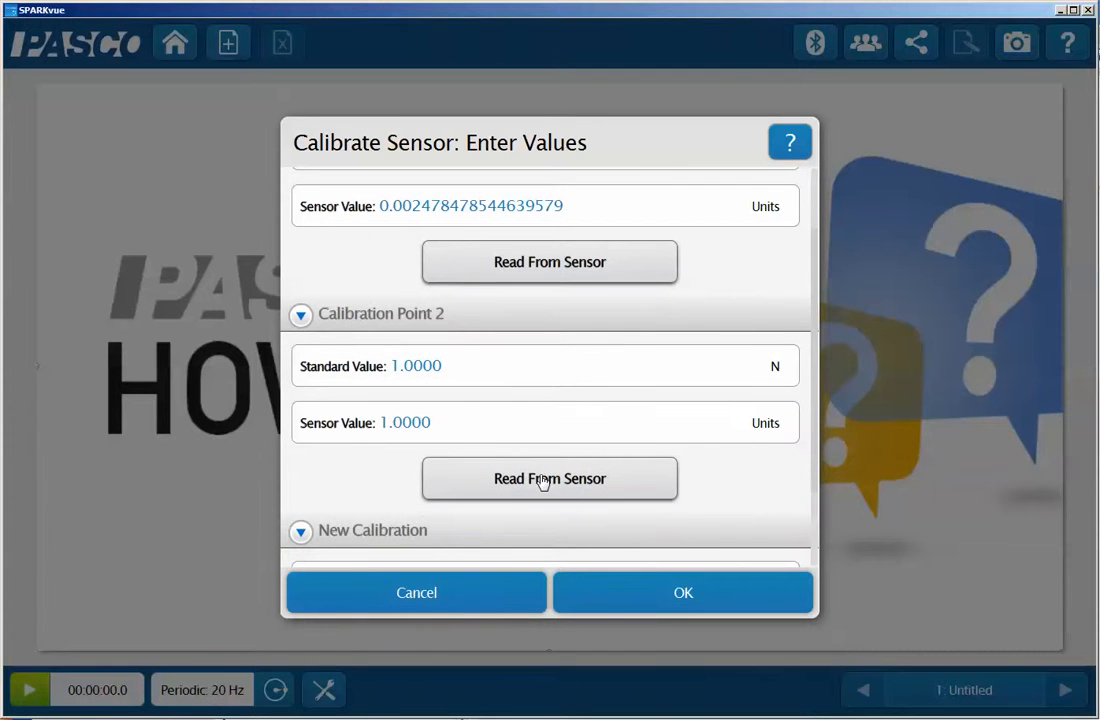
click(549, 478)
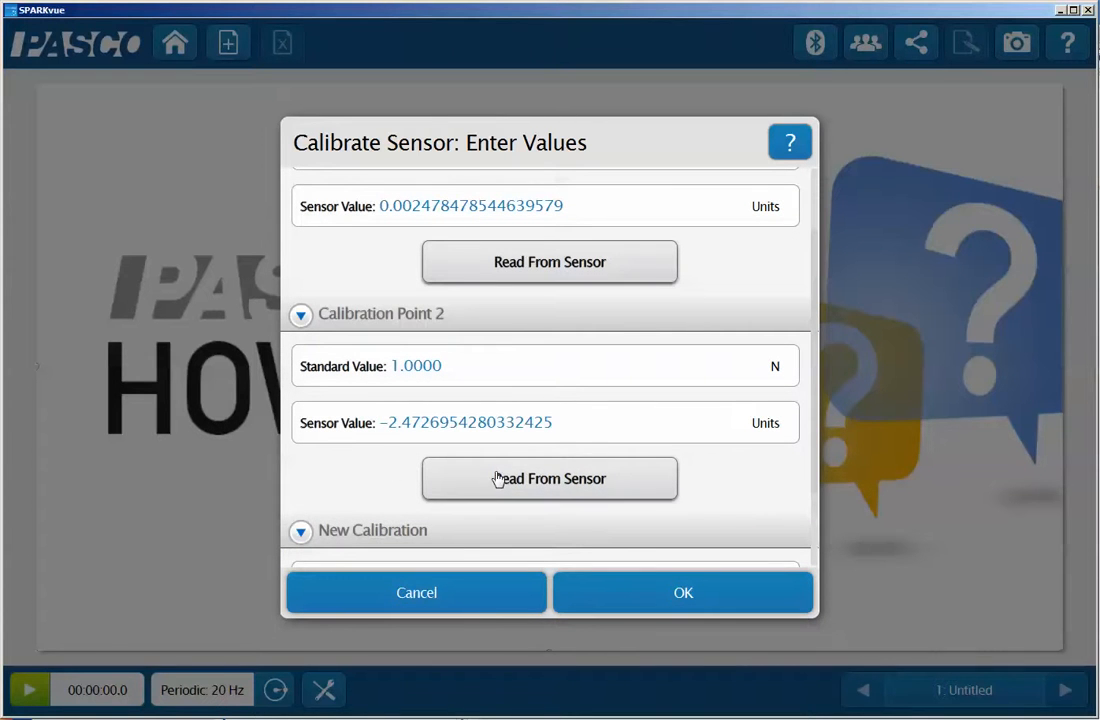
mouse_move(385, 443)
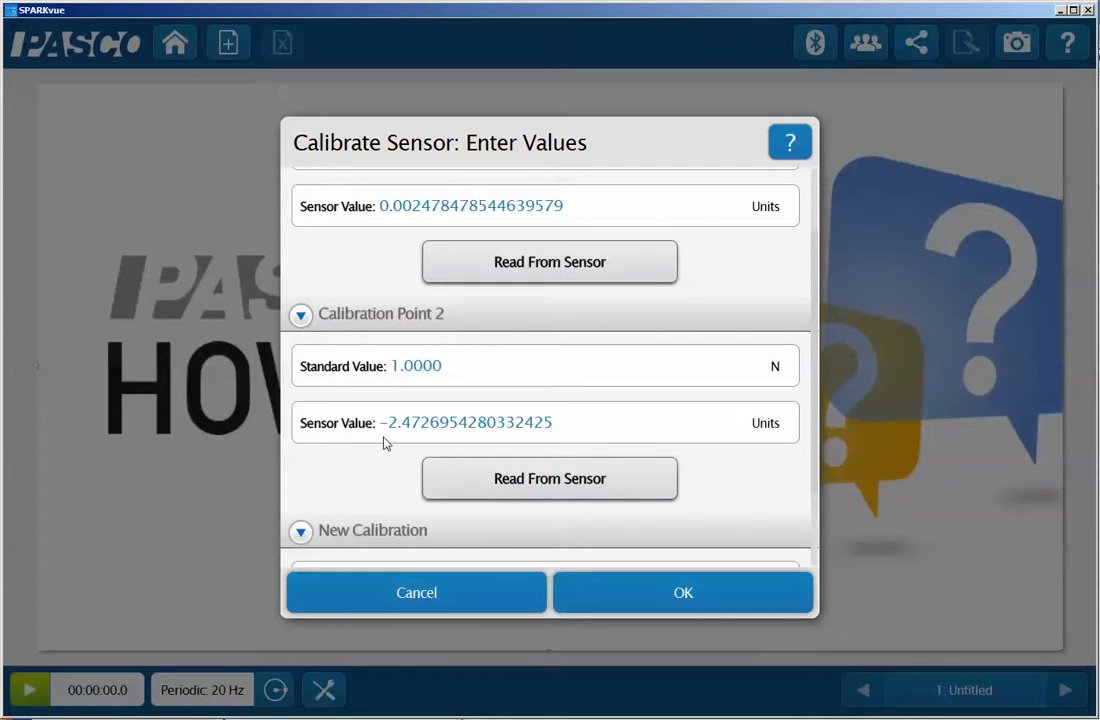
mouse_move(383, 443)
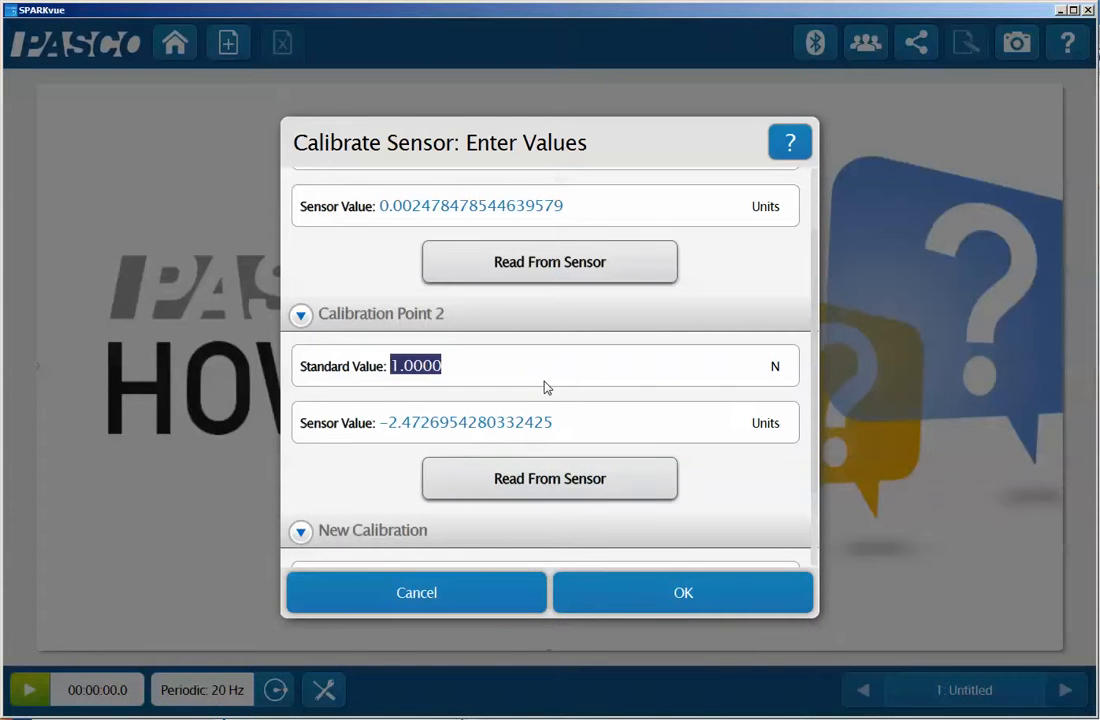
mouse_move(547, 387)
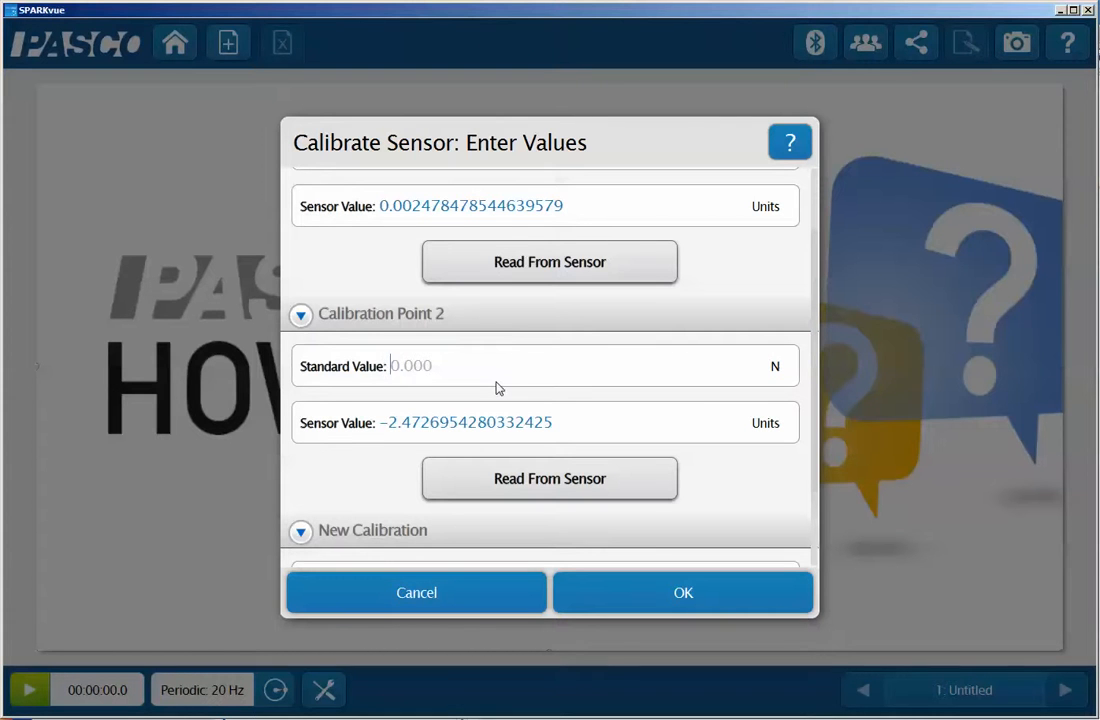
Step: Set point 2's standard value to -2.48 N and confirm the calibration
text(-)
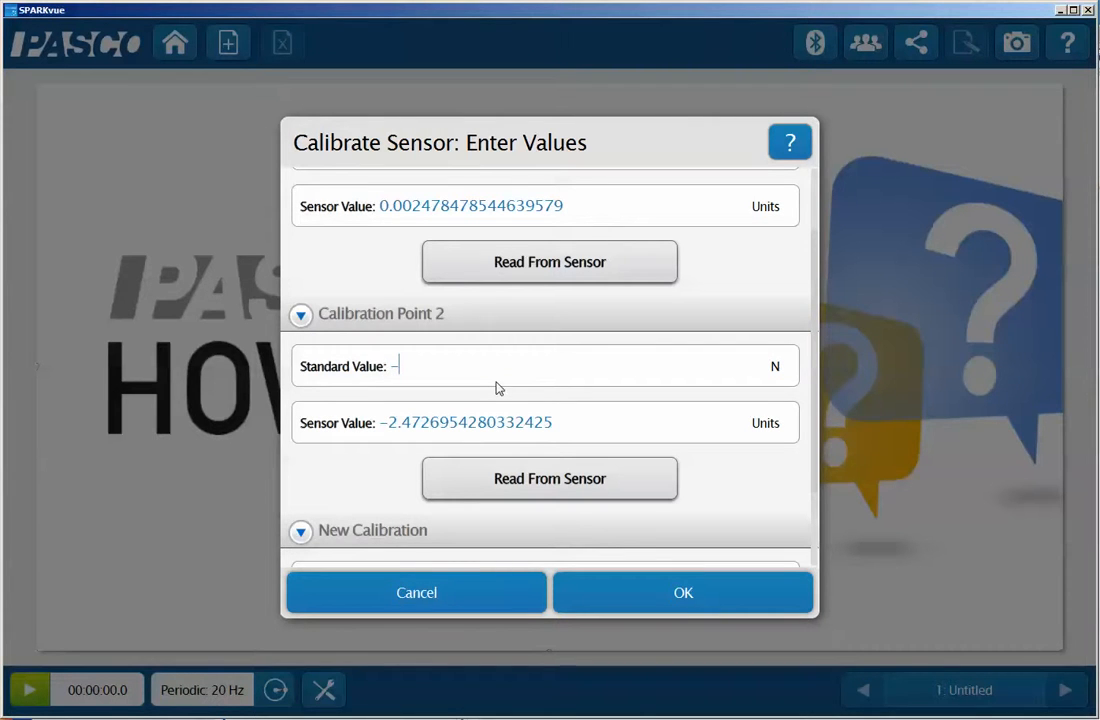
text(2.4)
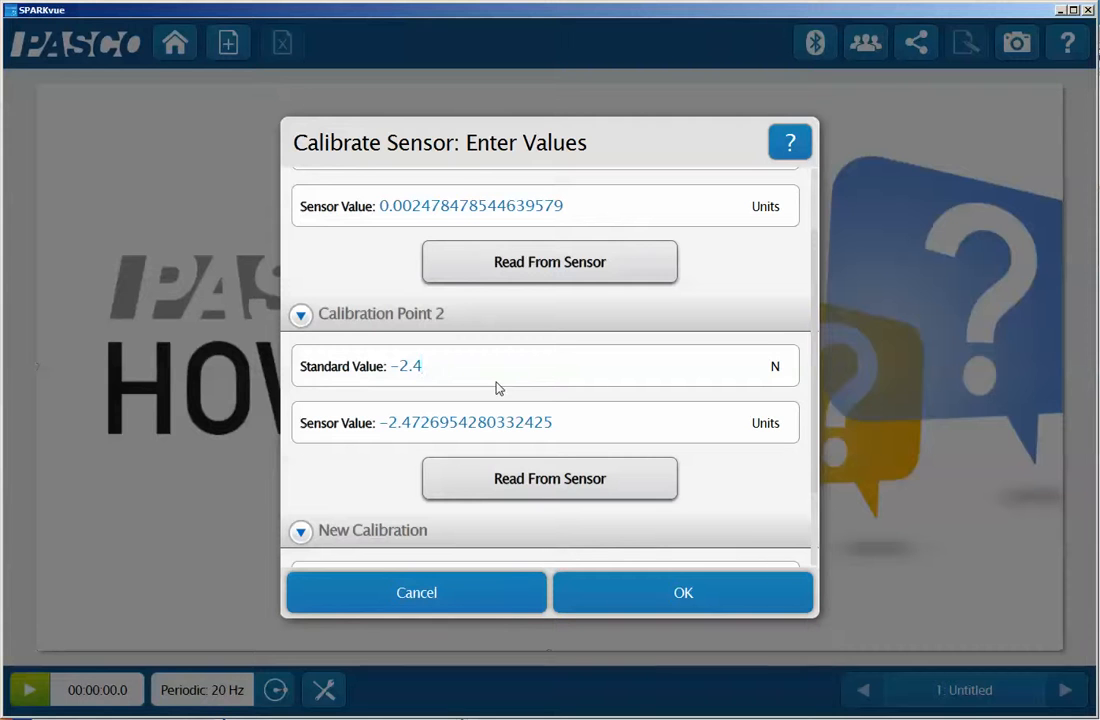
text(8)
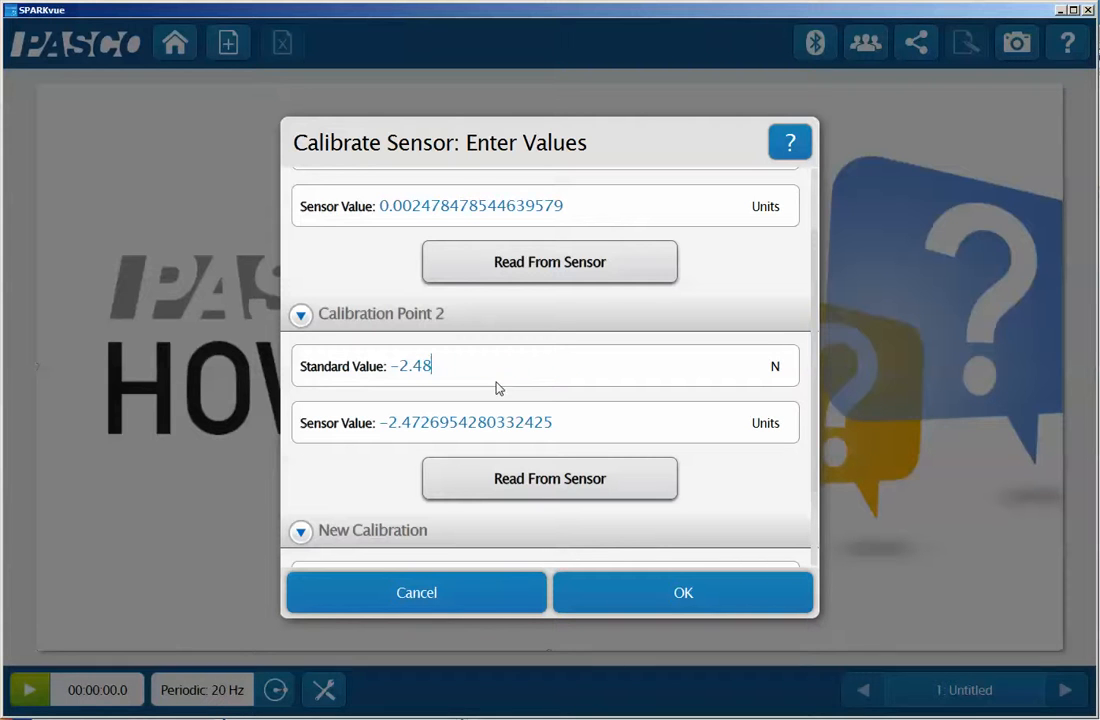
mouse_move(521, 483)
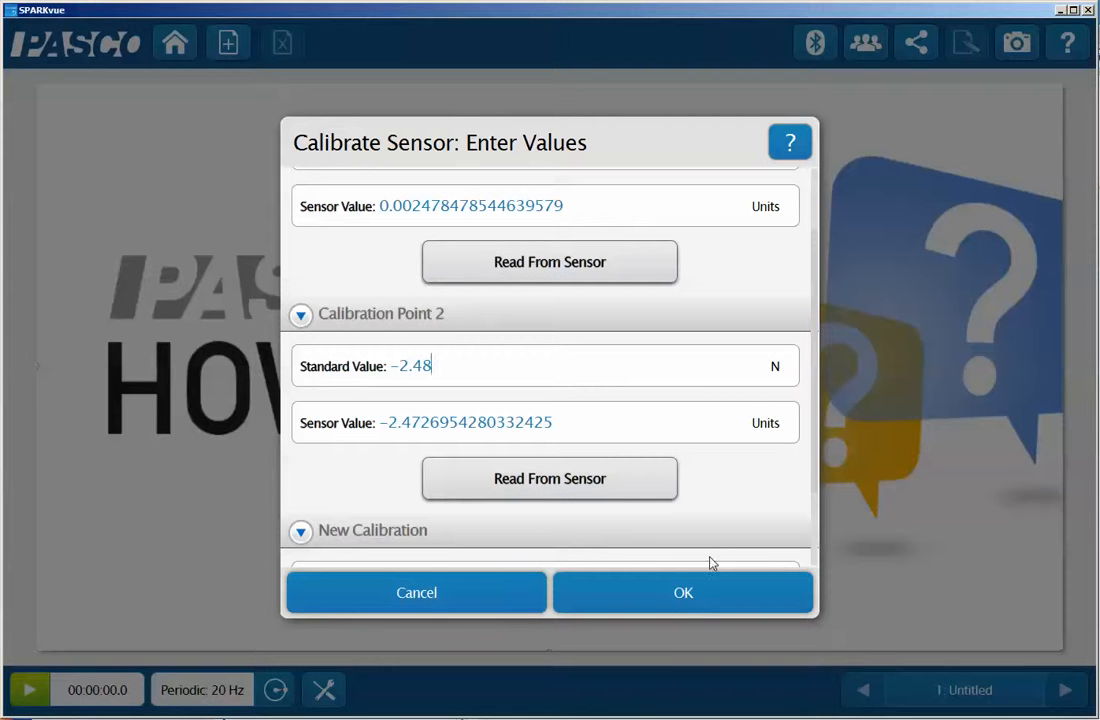
mouse_move(683, 592)
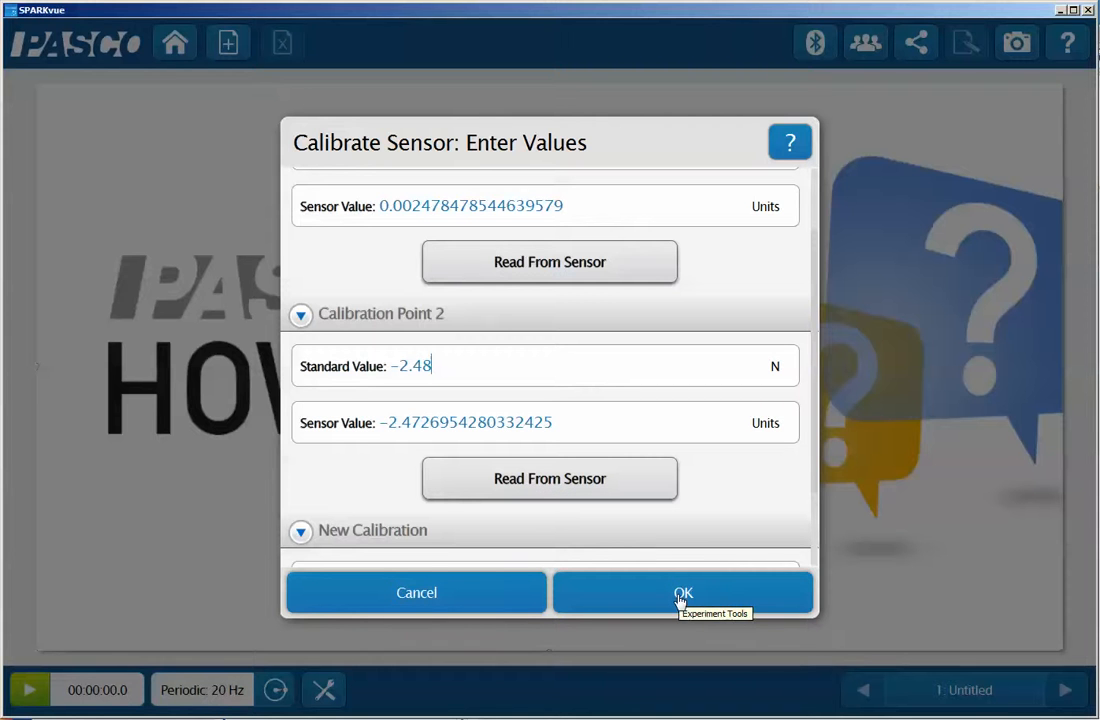
click(683, 592)
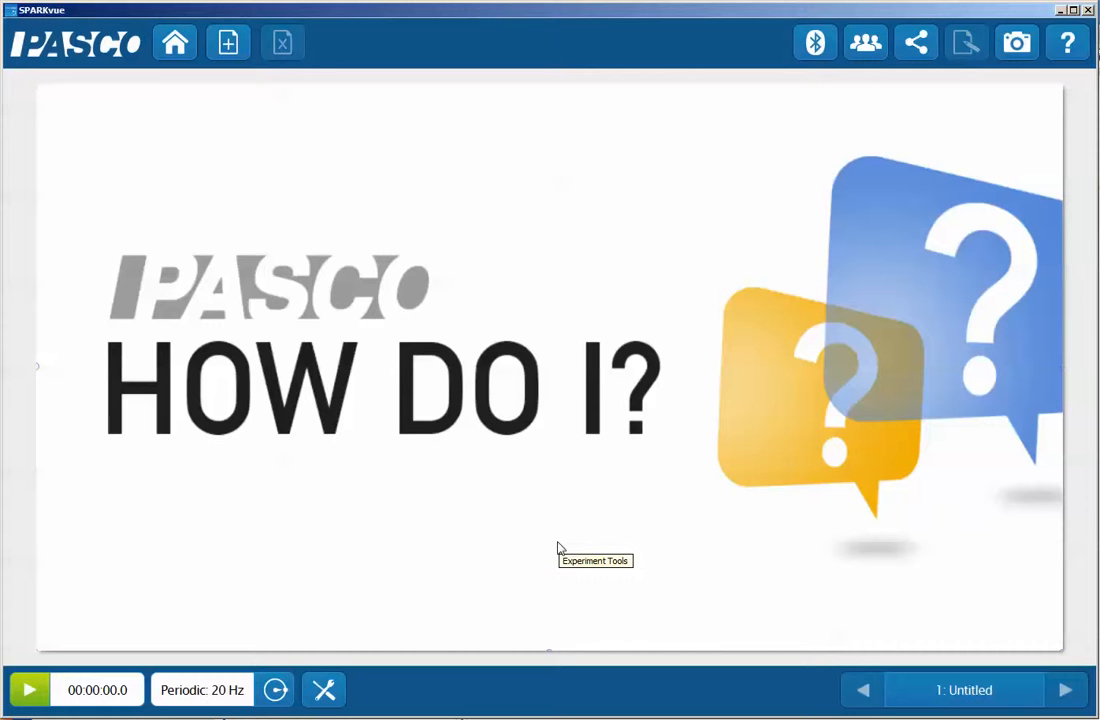